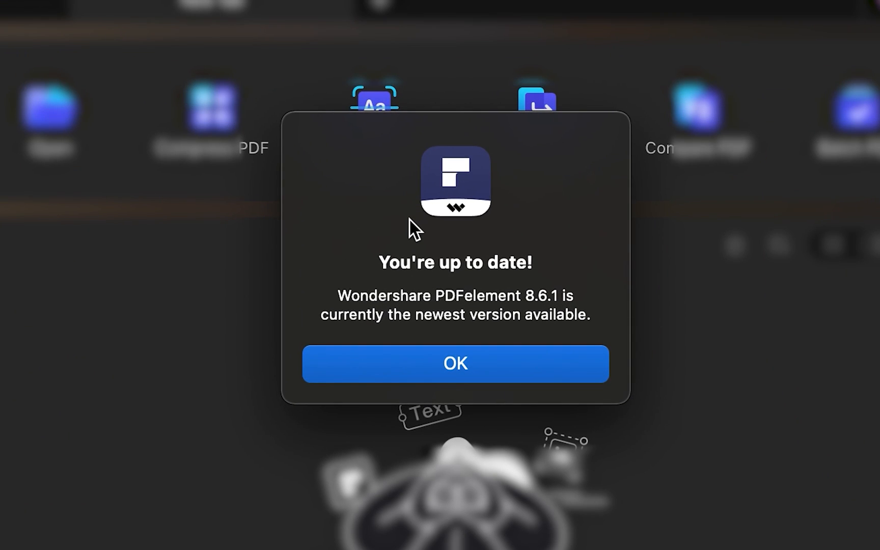
- Dismiss the 'You're up to date!' notice to show the Budget Planner Calculator PDF
click(454, 364)
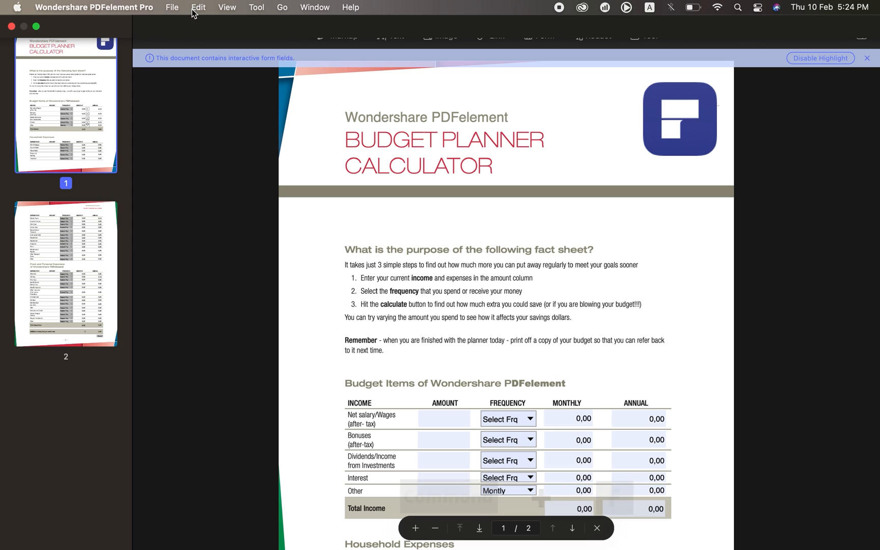
- Search the document for 'Wondershare PDFelement', finding three matches on pages 1 and 2
click(198, 7)
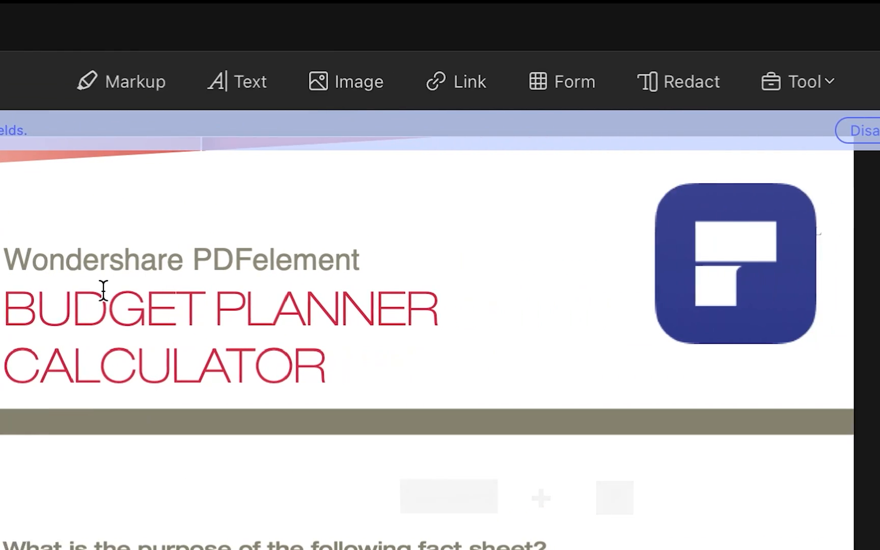
text(Wondershare PDFelement)
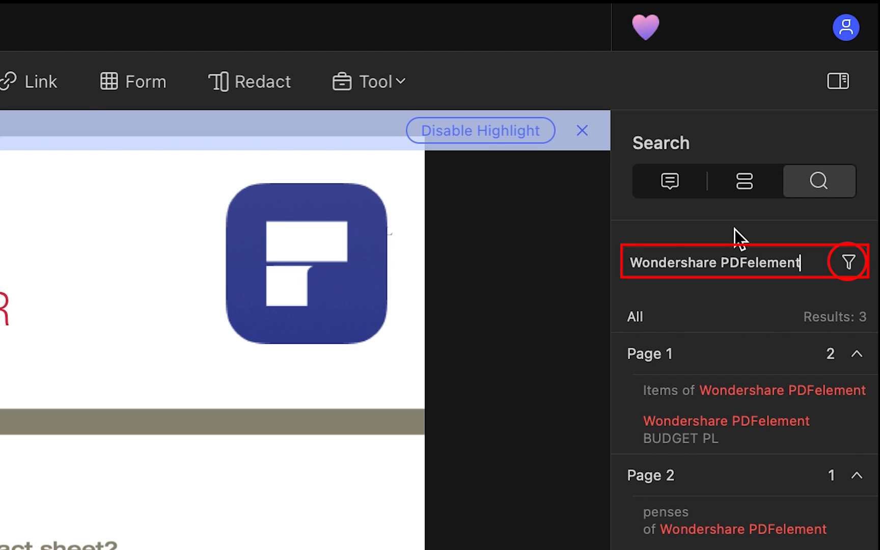
- Switch the search to Replace mode and check all three matches for replacement
click(849, 262)
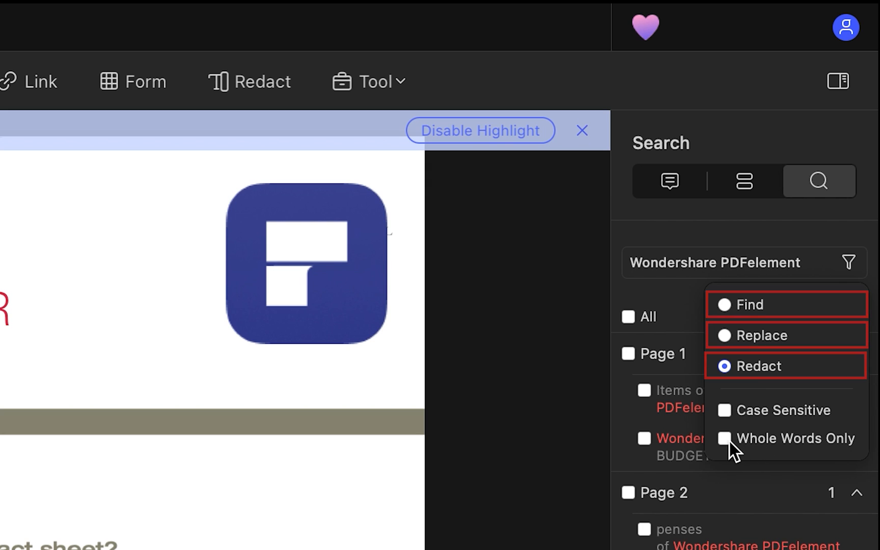
click(629, 317)
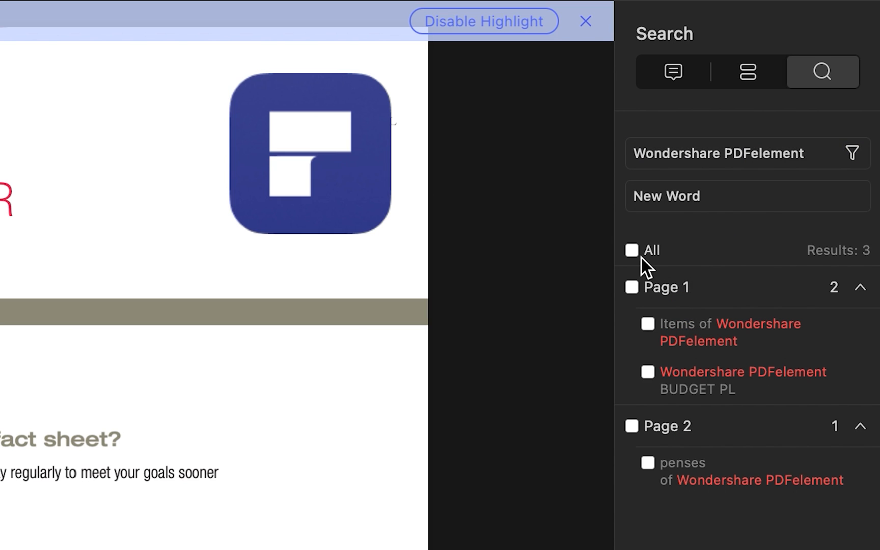
click(632, 250)
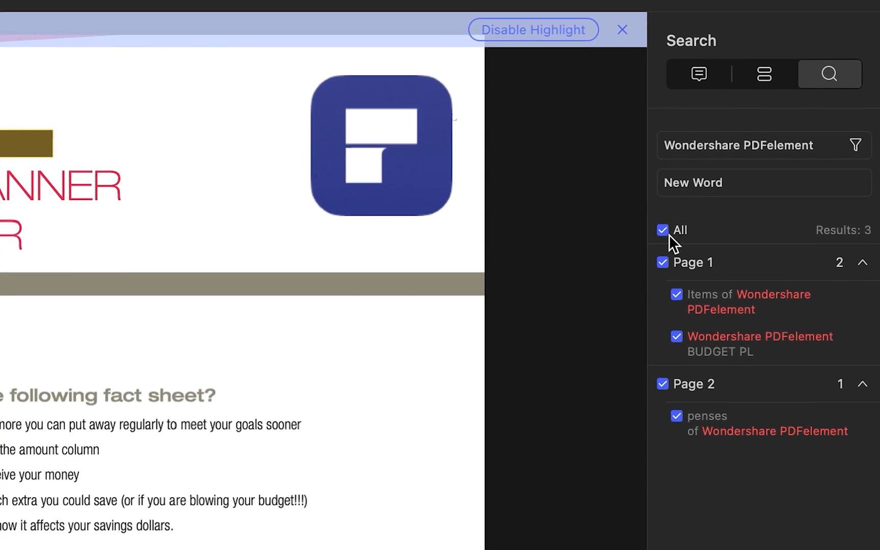